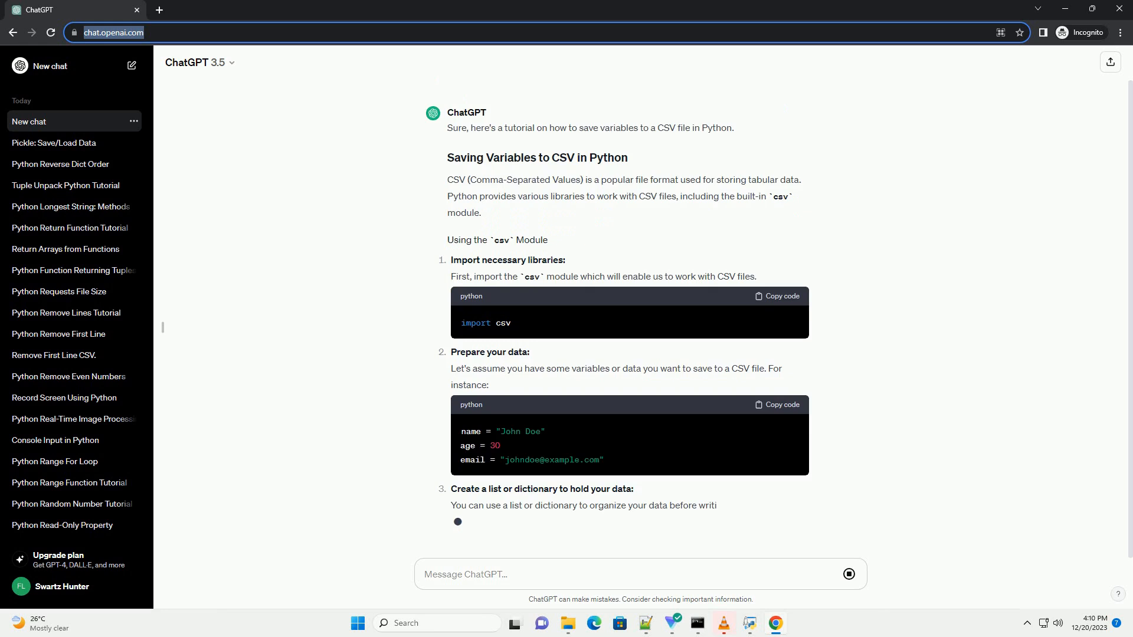
pyautogui.scroll(-3)
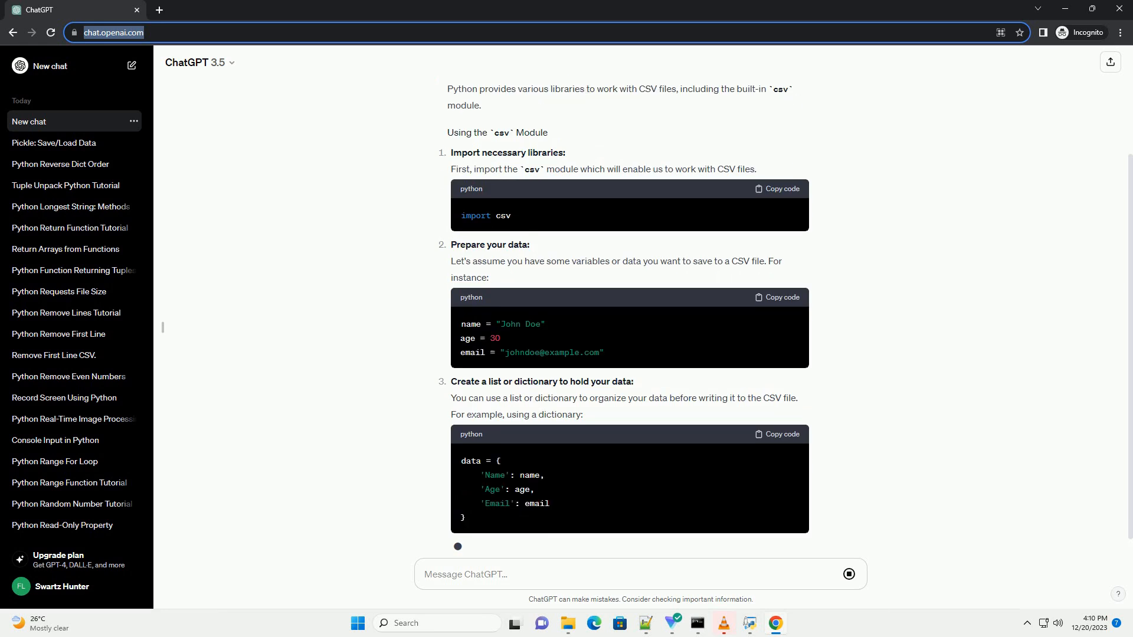
pyautogui.scroll(-3)
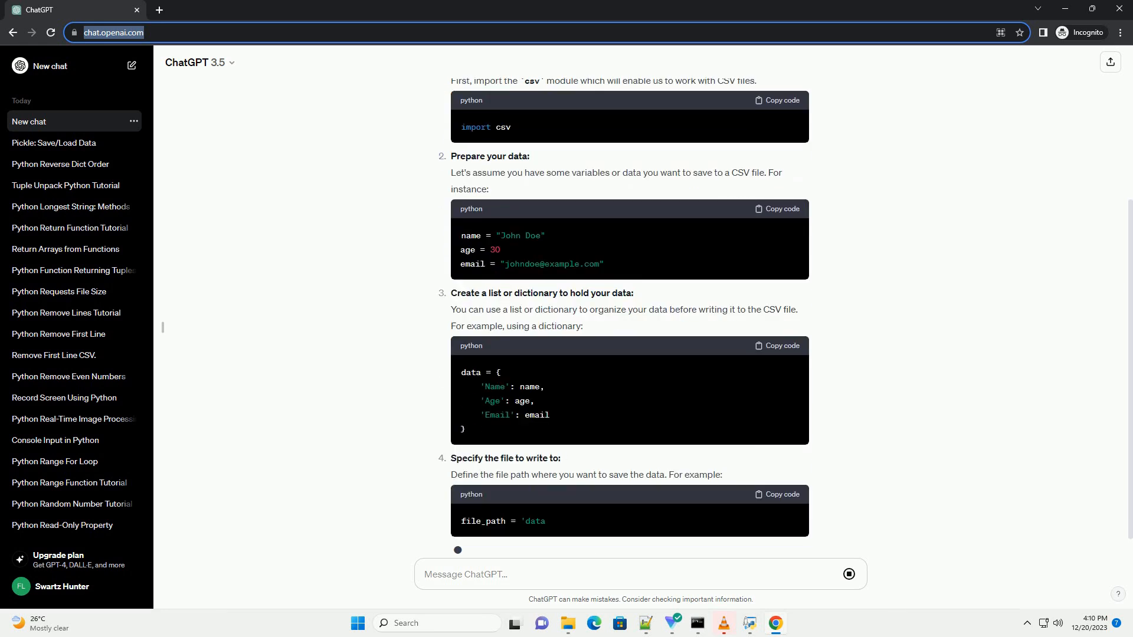
pyautogui.scroll(-3)
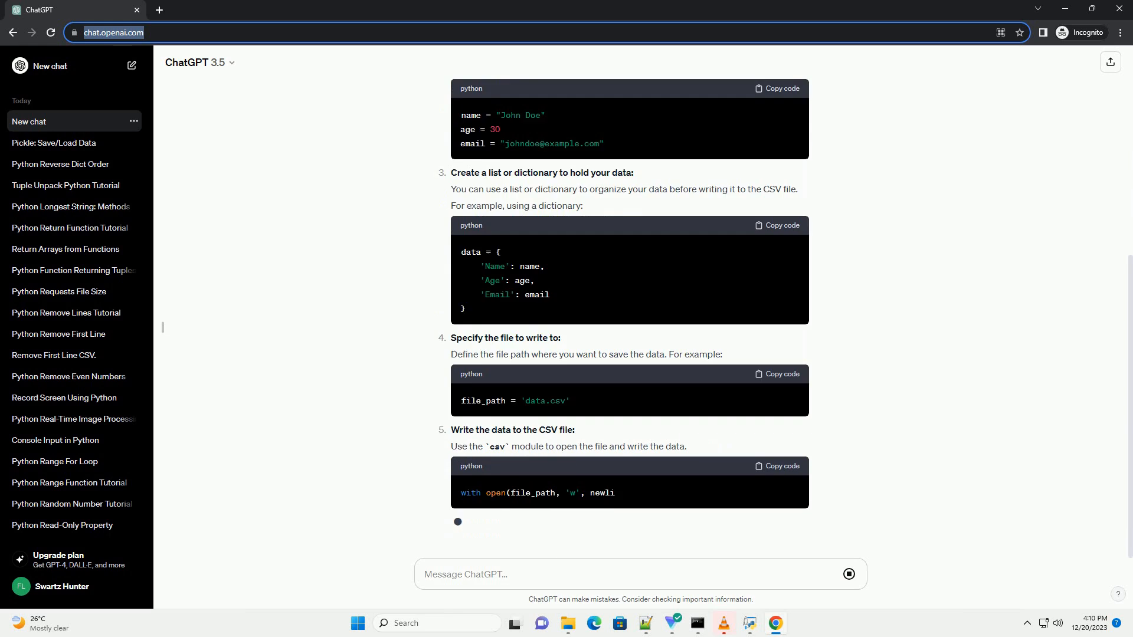
pyautogui.scroll(-3)
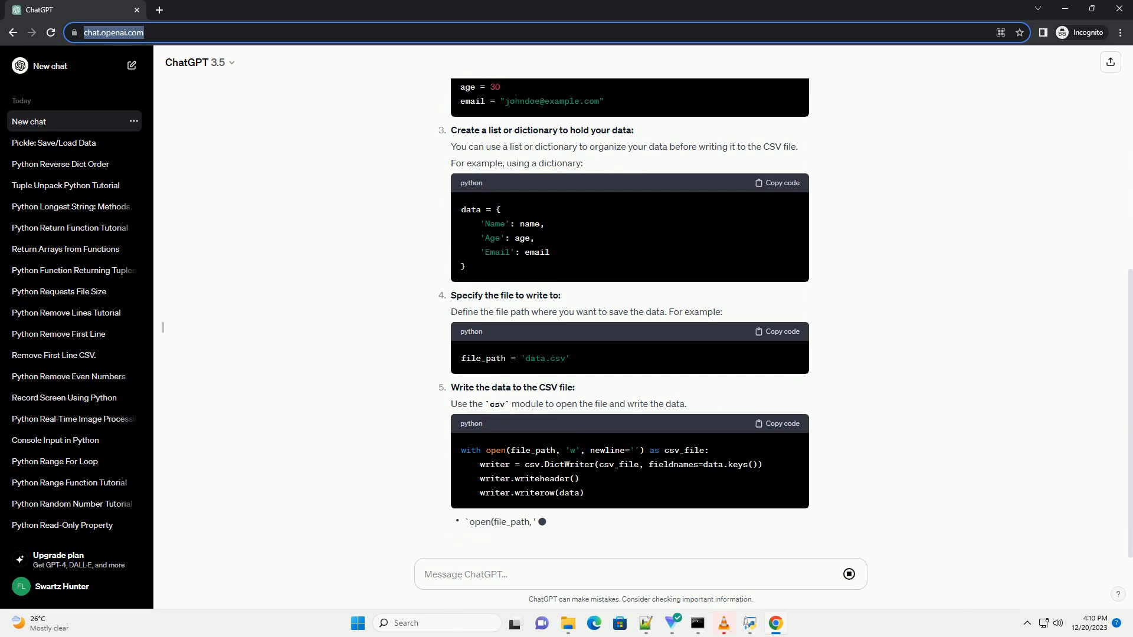
pyautogui.scroll(-3)
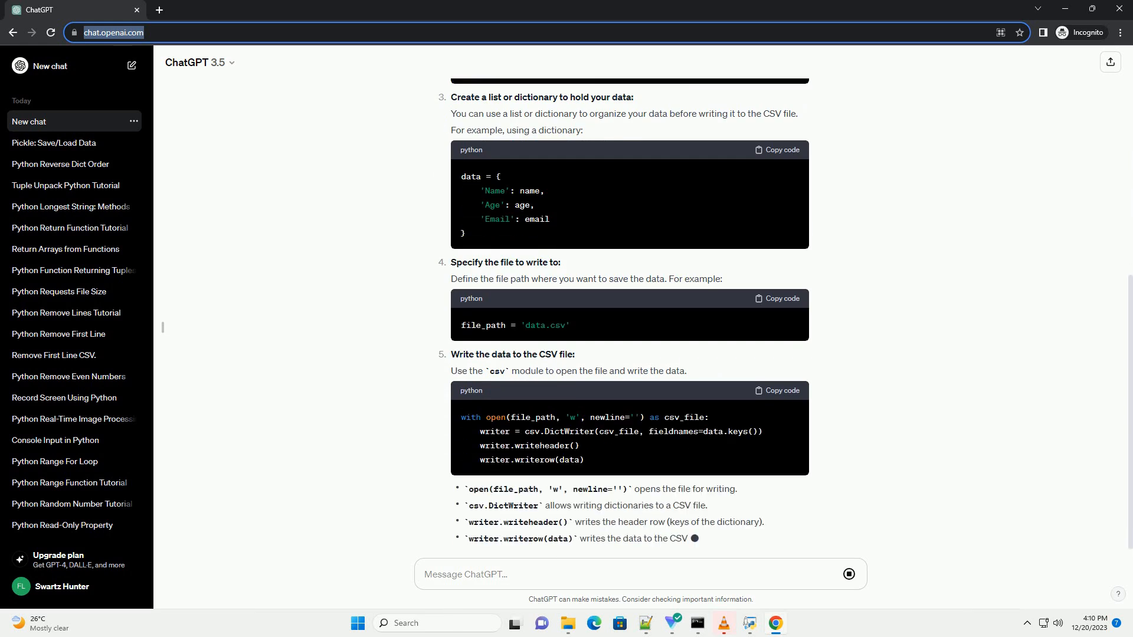
pyautogui.scroll(-3)
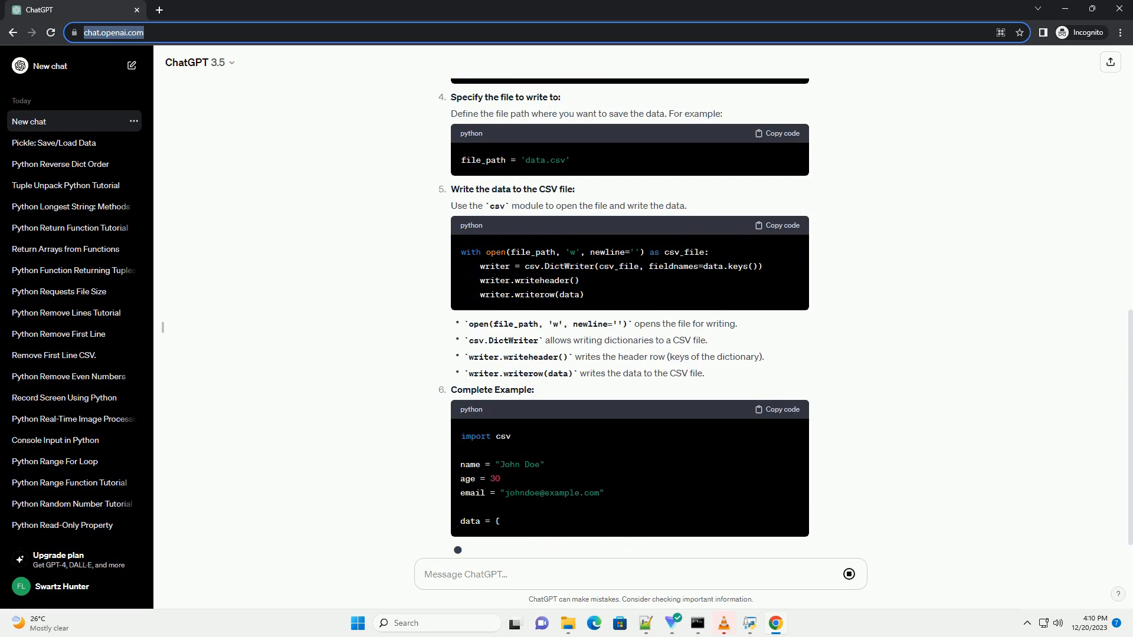
pyautogui.scroll(-3)
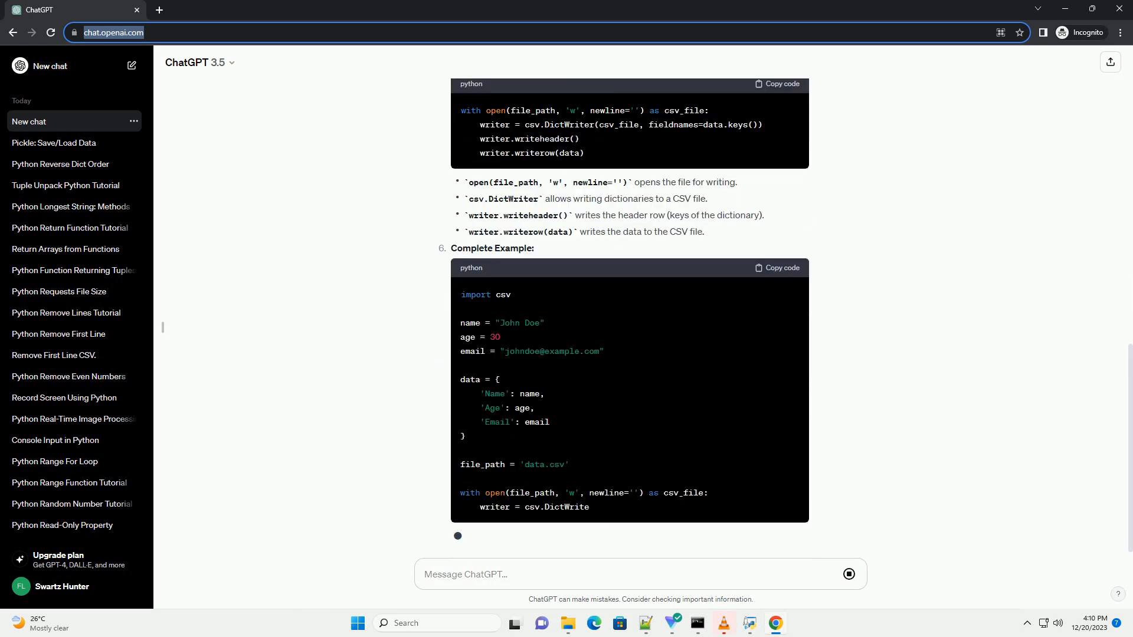
pyautogui.scroll(-3)
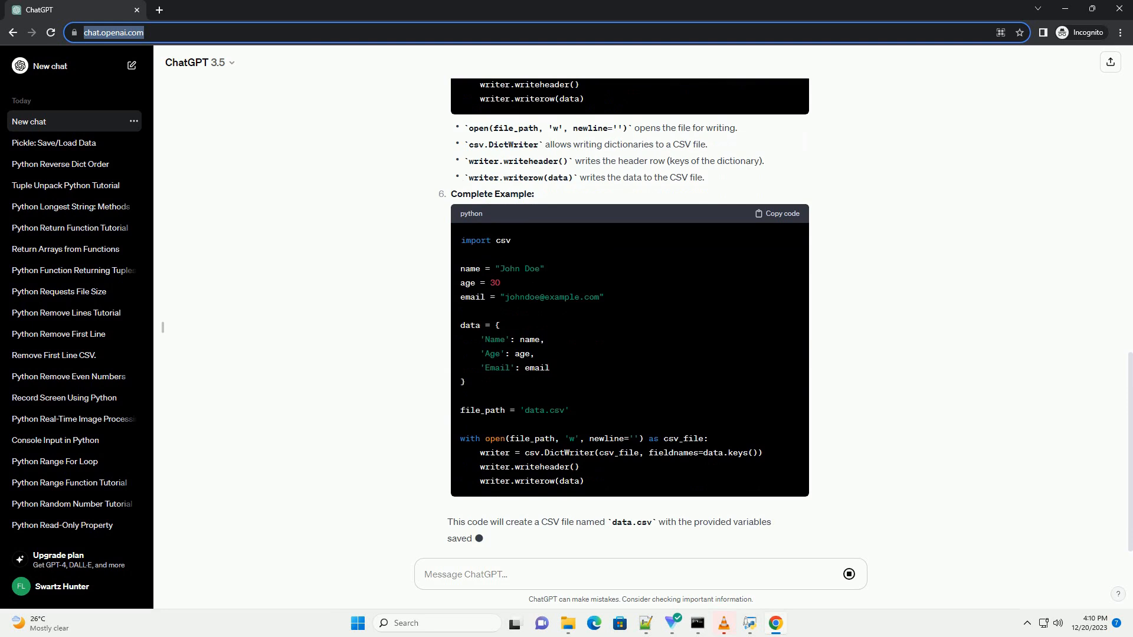